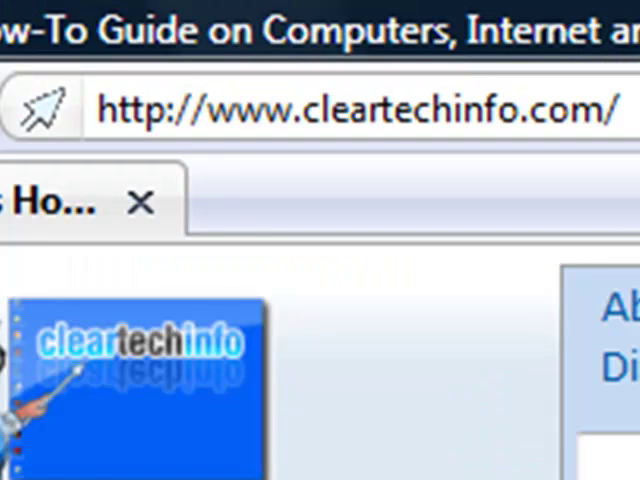
Open the ClearTechInfo Operating Systems board, then switch to FastStone Image Viewer.
{"action": "scroll", "scroll_direction": "down", "scroll_amount": 3}
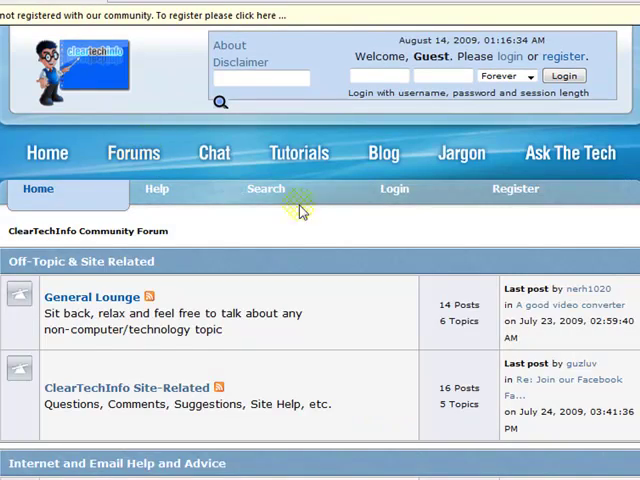
{"action": "scroll", "scroll_direction": "down", "scroll_amount": 3}
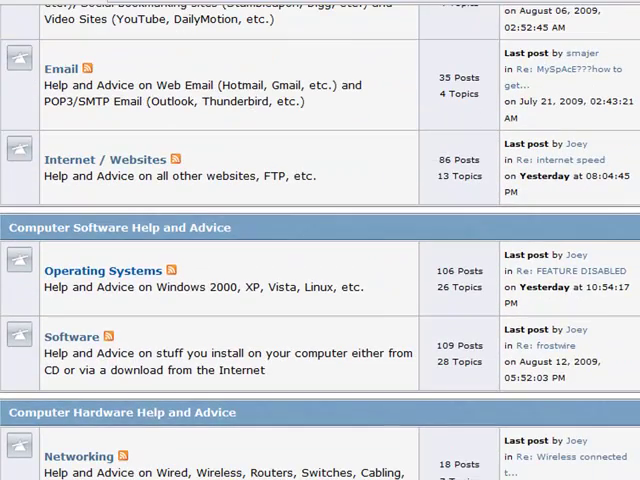
{"action": "double_click", "coordinate": [120, 287]}
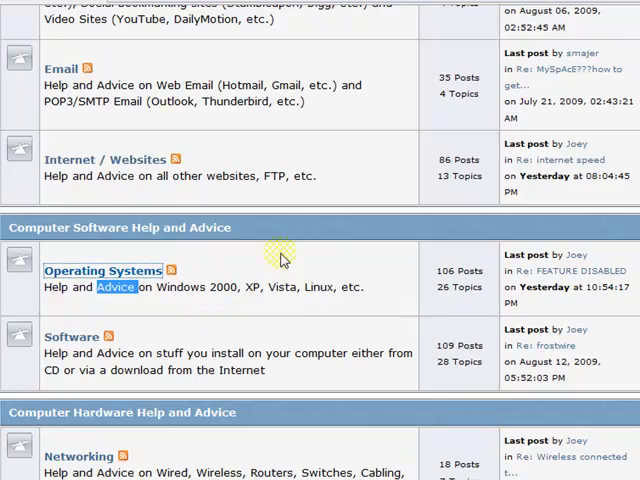
{"action": "left_click", "coordinate": [104, 270]}
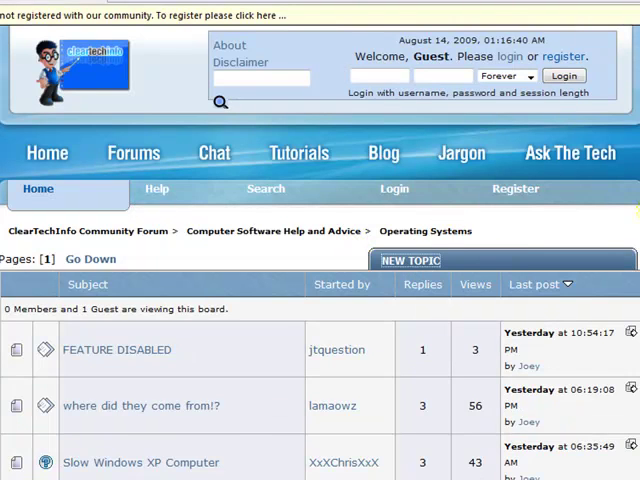
{"action": "left_click", "coordinate": [411, 260]}
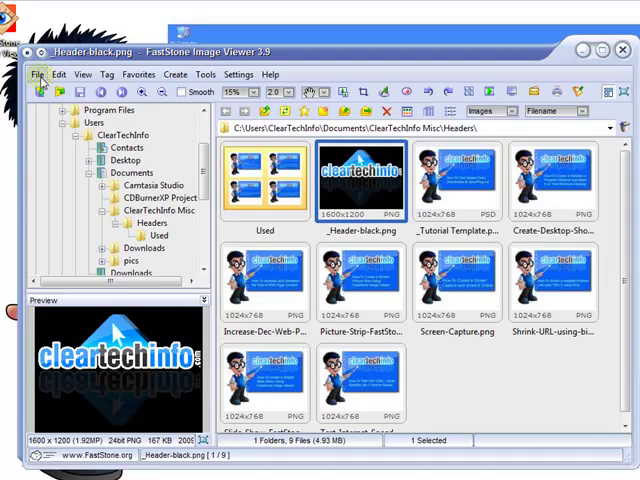
Set File > Screen Capture to save captures To File.
{"action": "left_click", "coordinate": [38, 74]}
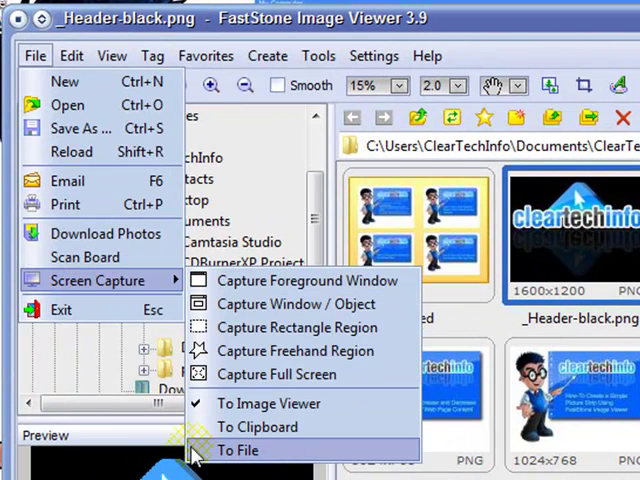
{"action": "left_click", "coordinate": [239, 450]}
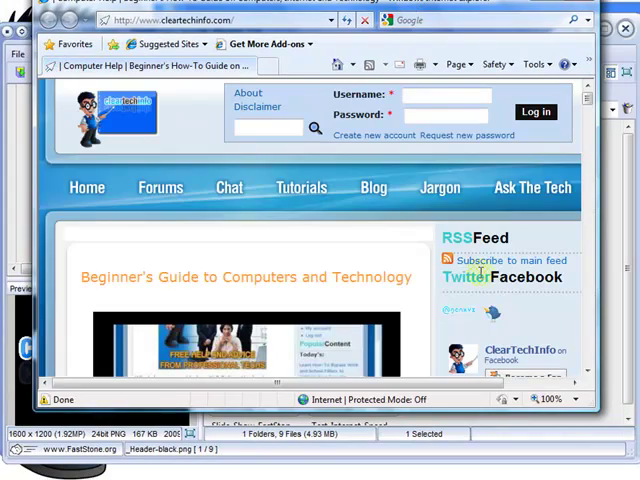
Ready the ClearTechInfo home page window and return to FastStone's capture commands.
{"action": "scroll", "scroll_direction": "down", "scroll_amount": 3}
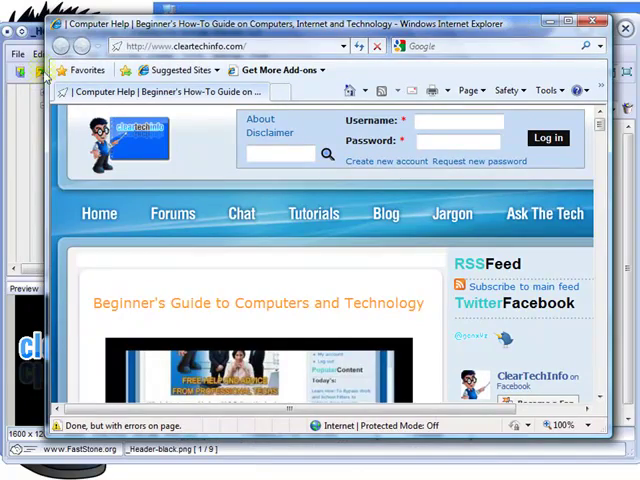
{"action": "left_click", "coordinate": [32, 54]}
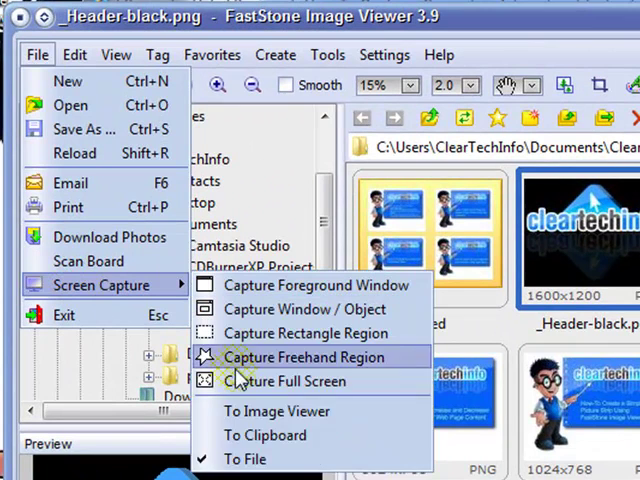
{"action": "mouse_move", "coordinate": [305, 357]}
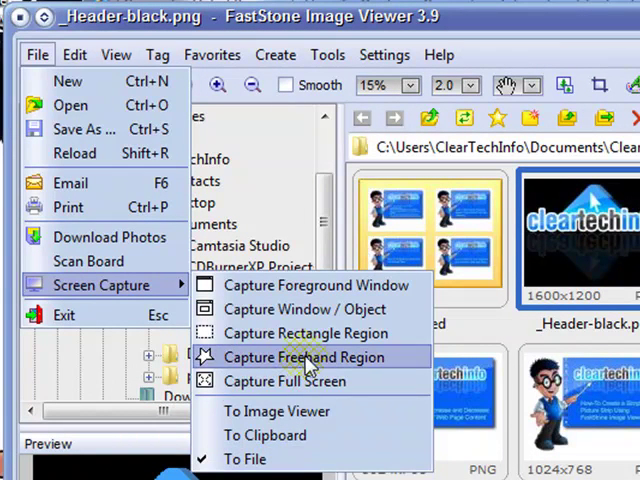
{"action": "mouse_move", "coordinate": [285, 381]}
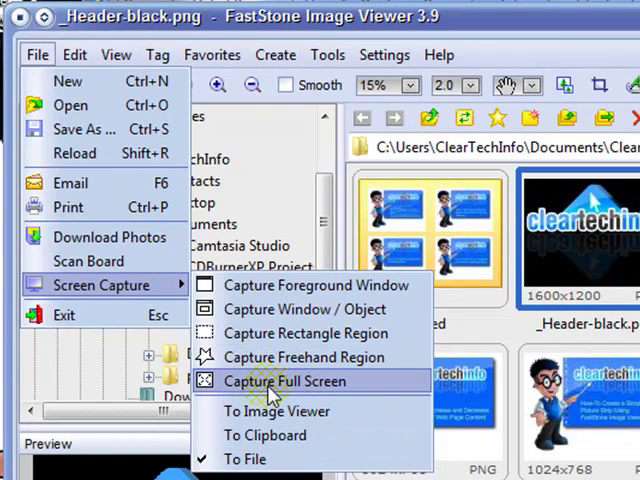
Take a Capture Full Screen shot to open the save dialog.
{"action": "left_click", "coordinate": [285, 381]}
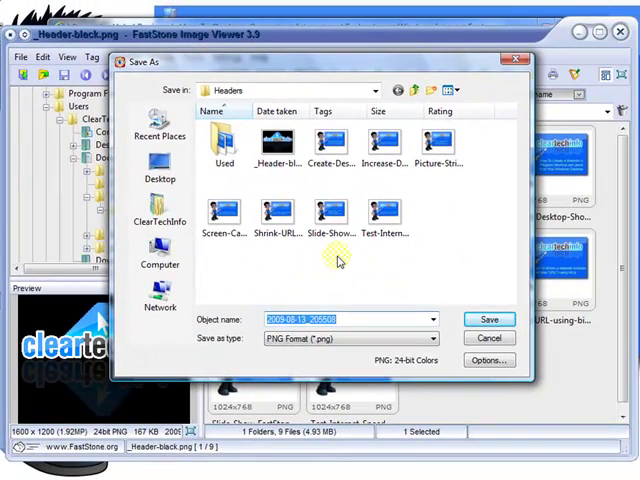
Save the capture to the Desktop as Test-Screen-Capture in PNG format.
{"action": "left_click", "coordinate": [159, 170]}
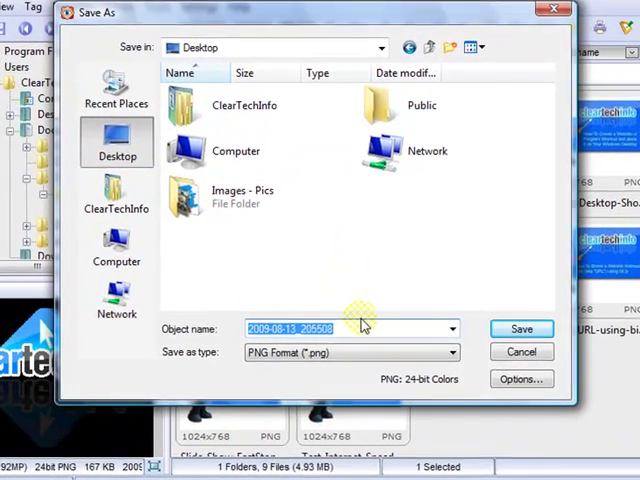
{"action": "type", "text": "Test-"}
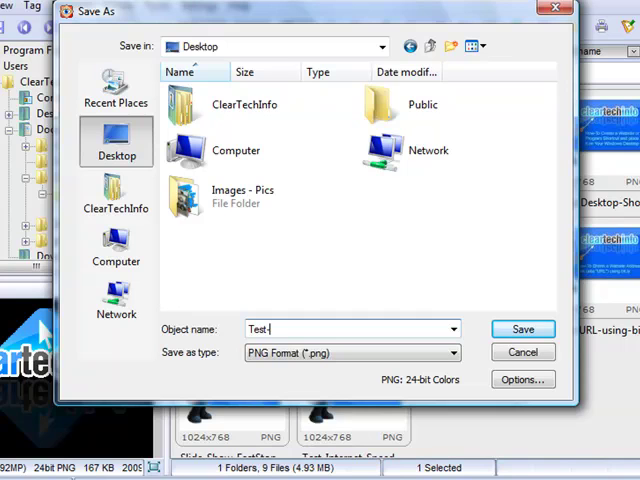
{"action": "type", "text": "Screen"}
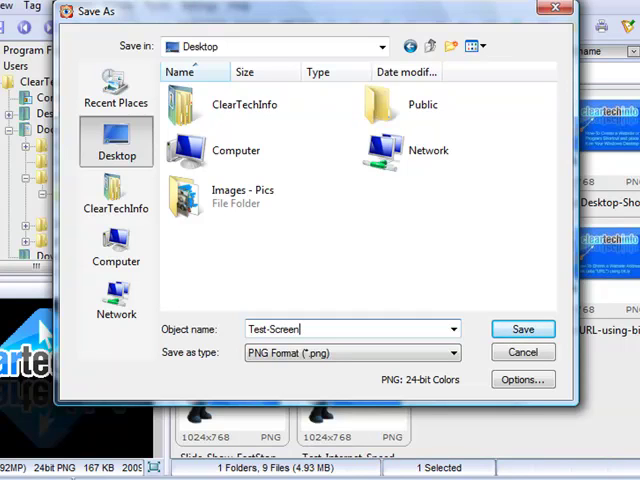
{"action": "type", "text": "-Capture"}
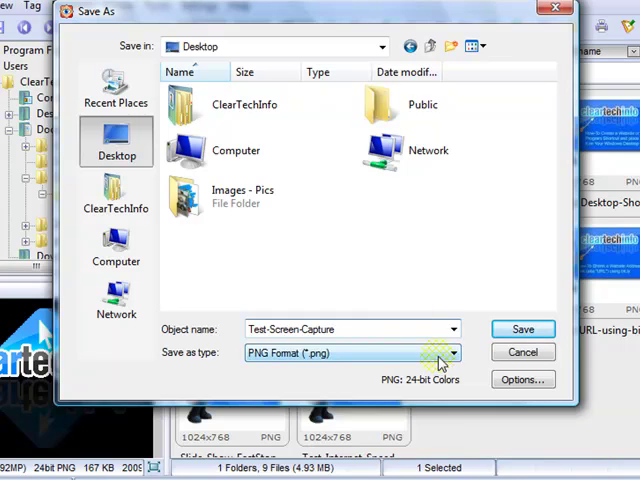
{"action": "left_click", "coordinate": [453, 352]}
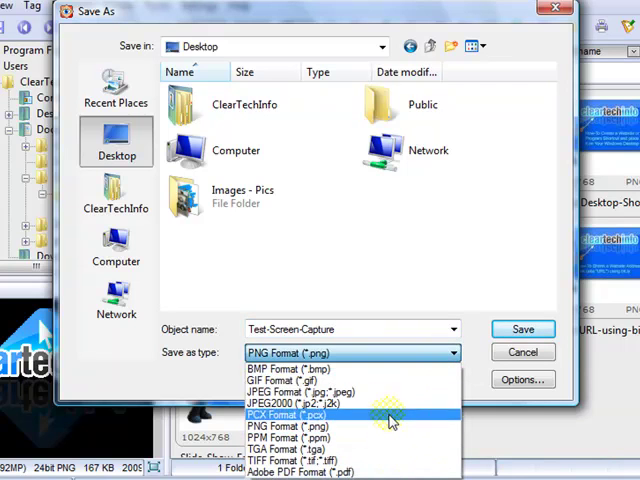
{"action": "mouse_move", "coordinate": [390, 369]}
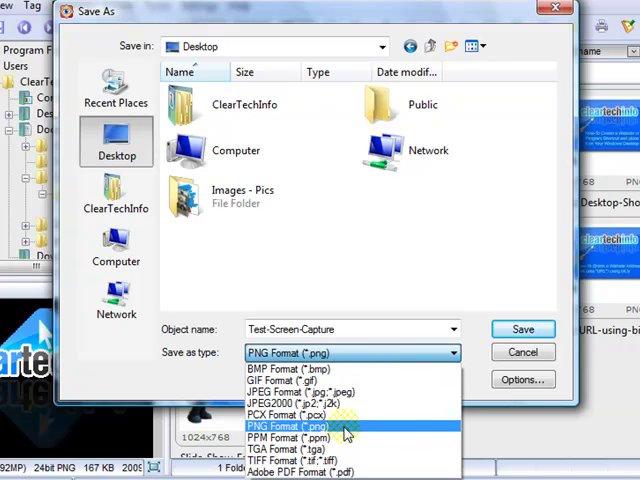
{"action": "left_click", "coordinate": [290, 426]}
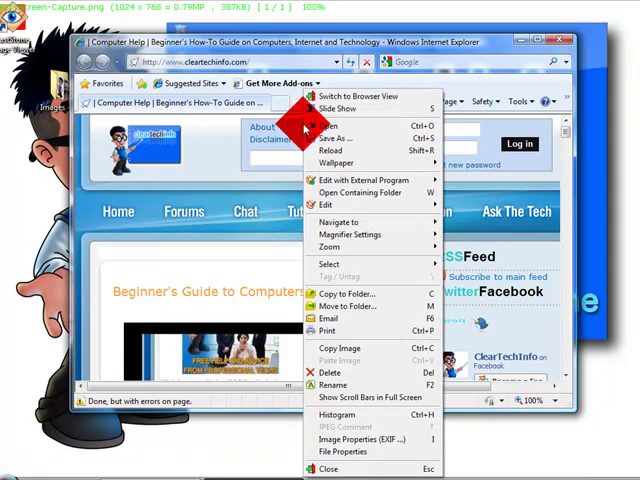
{"action": "mouse_move", "coordinate": [330, 138]}
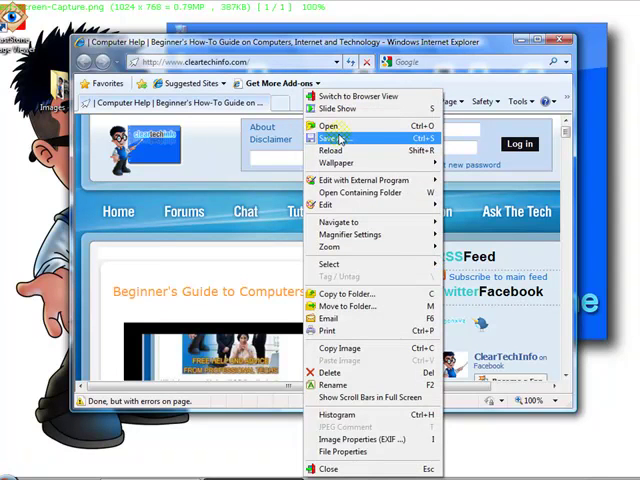
{"action": "mouse_move", "coordinate": [360, 179]}
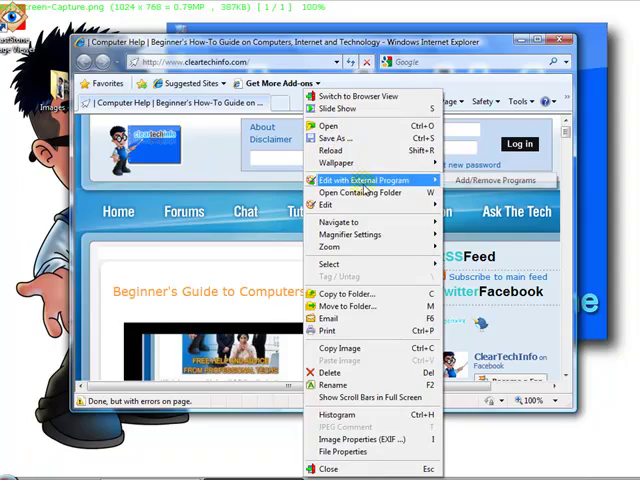
{"action": "mouse_move", "coordinate": [361, 192]}
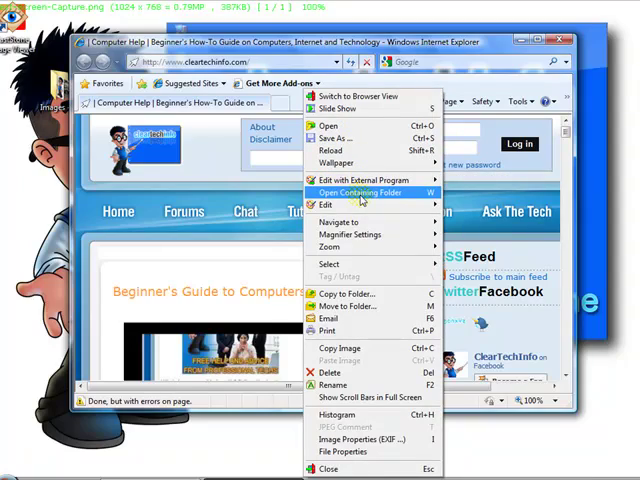
Open Test-Screen-Capture in the Crop Board via the Edit menu.
{"action": "left_click", "coordinate": [345, 204]}
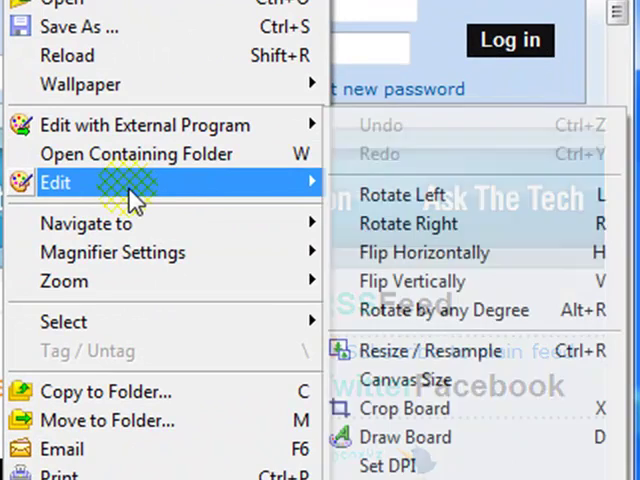
{"action": "mouse_move", "coordinate": [410, 223]}
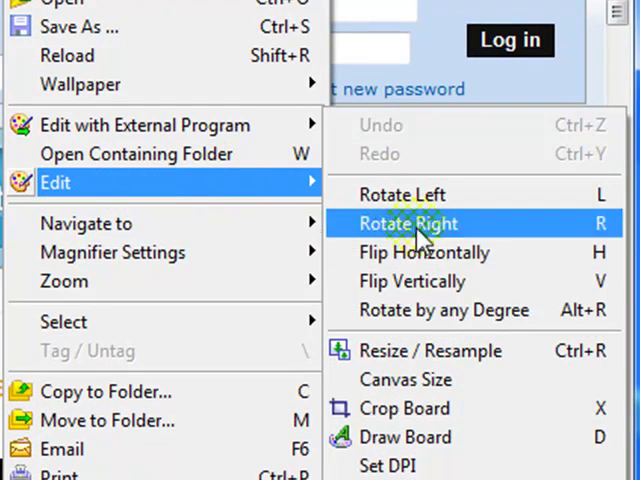
{"action": "left_click", "coordinate": [408, 223]}
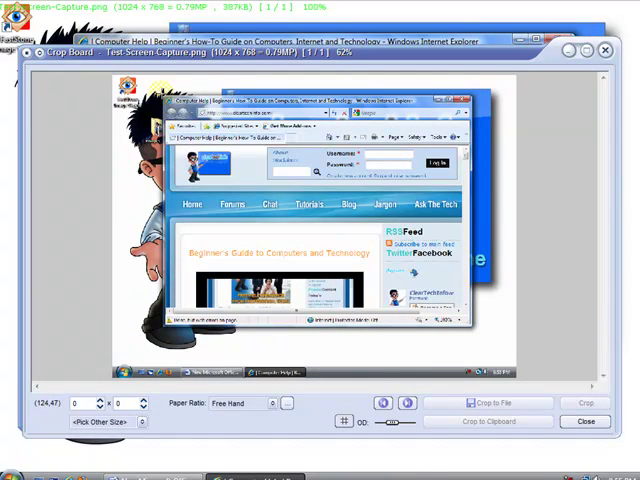
Crop the capture to the Internet Explorer window, 787 × 590 pixels.
{"action": "left_click_drag", "start_coordinate": [175, 95], "coordinate": [455, 325]}
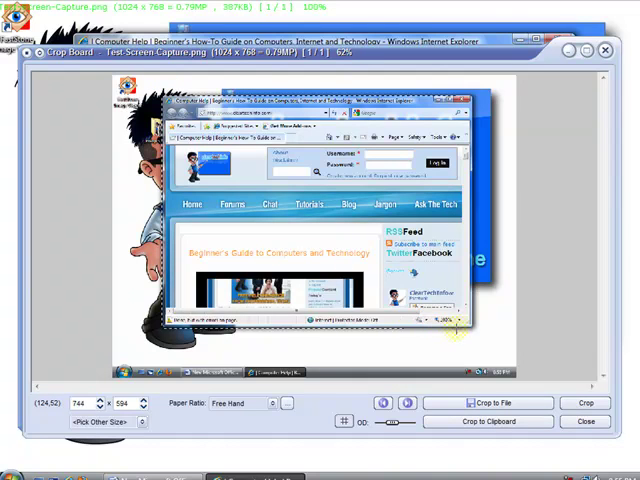
{"action": "left_click_drag", "start_coordinate": [453, 328], "coordinate": [467, 332]}
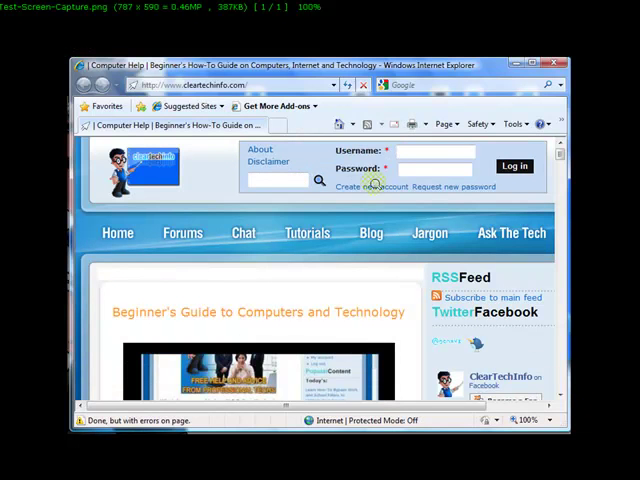
{"action": "mouse_move", "coordinate": [295, 132]}
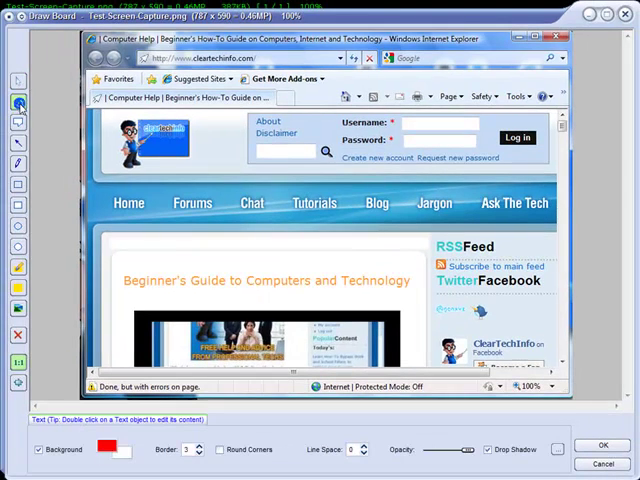
{"action": "mouse_move", "coordinate": [17, 103]}
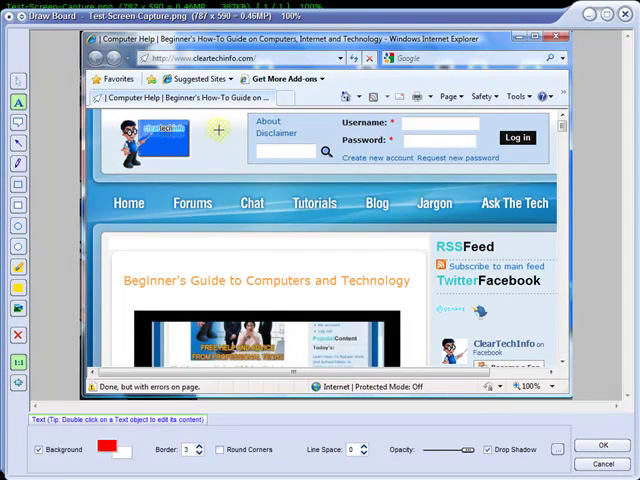
Add a text box reading 'This is just some text.' beside the site logo.
{"action": "left_click_drag", "start_coordinate": [200, 120], "coordinate": [395, 185]}
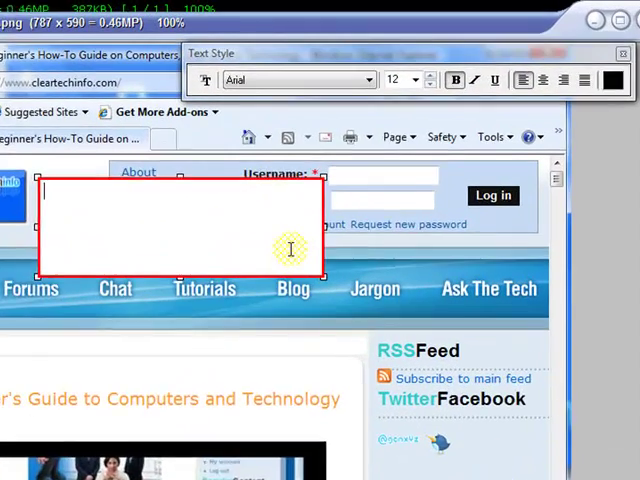
{"action": "type", "text": "Th"}
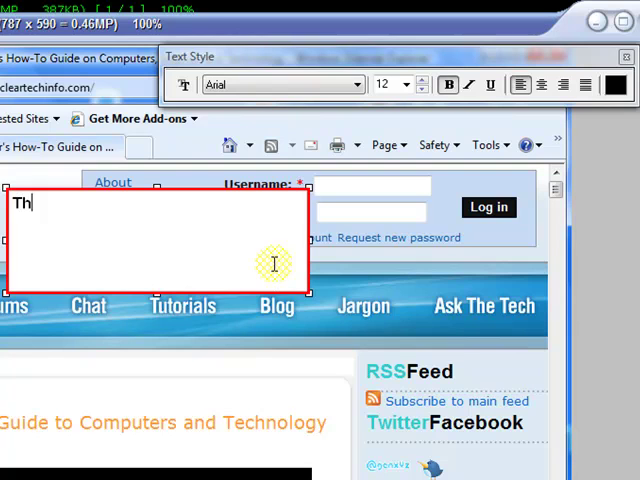
{"action": "type", "text": "is is just some te"}
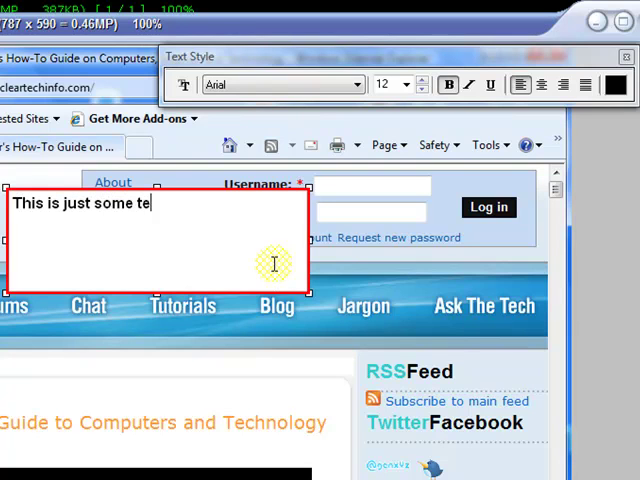
{"action": "type", "text": "xt/"}
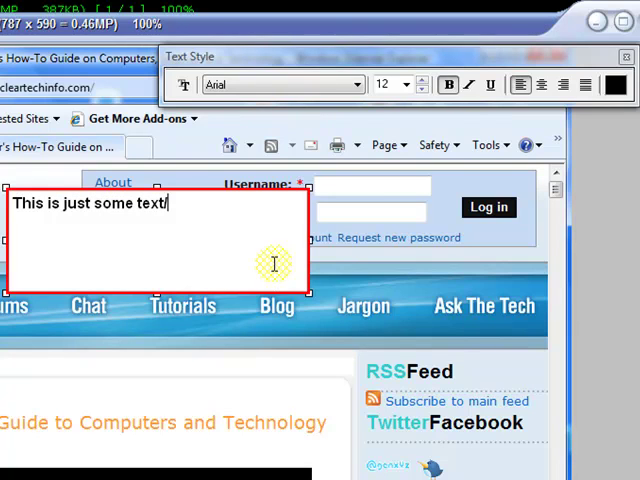
{"action": "type", "text": "."}
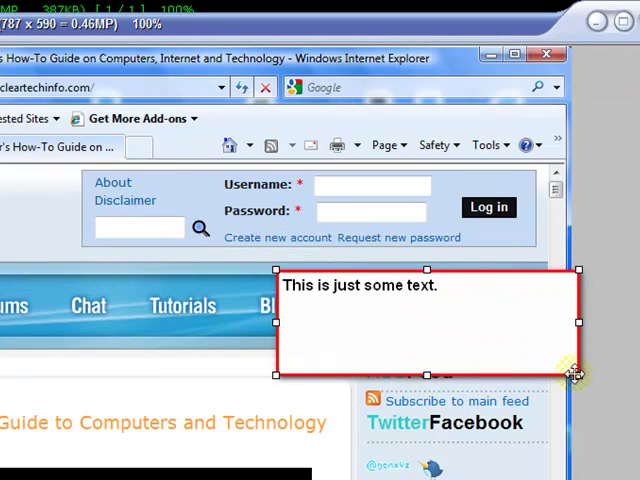
{"action": "left_click_drag", "start_coordinate": [578, 375], "coordinate": [500, 363]}
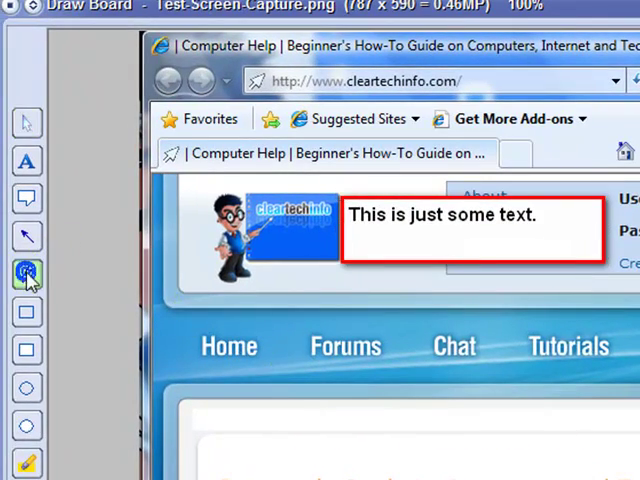
{"action": "mouse_move", "coordinate": [27, 273]}
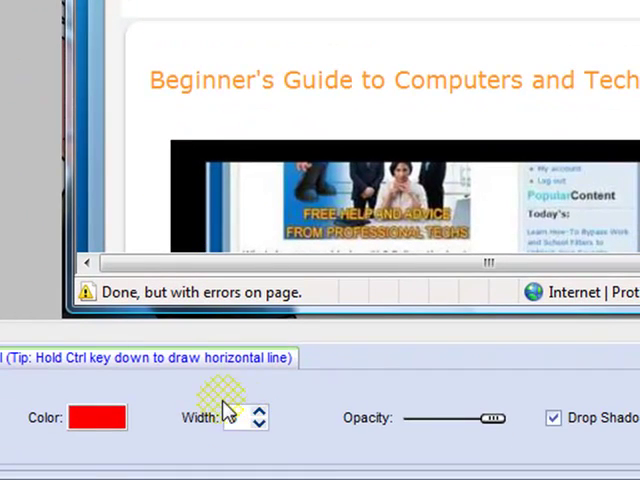
Draw a width-1 red pen line under the Beginner's Guide heading.
{"action": "left_click", "coordinate": [236, 418]}
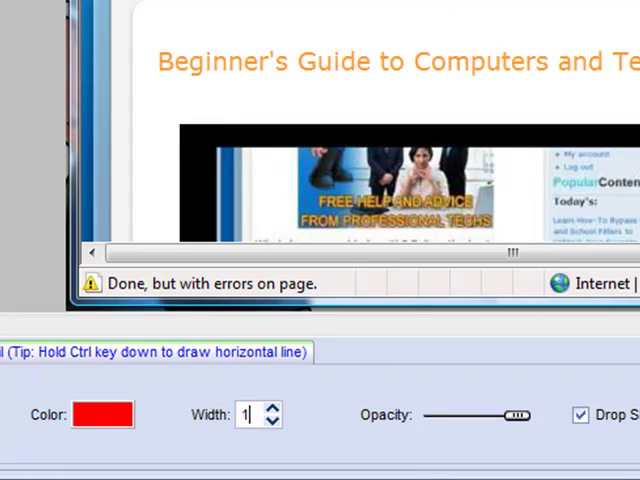
{"action": "left_click_drag", "start_coordinate": [170, 110], "coordinate": [415, 75]}
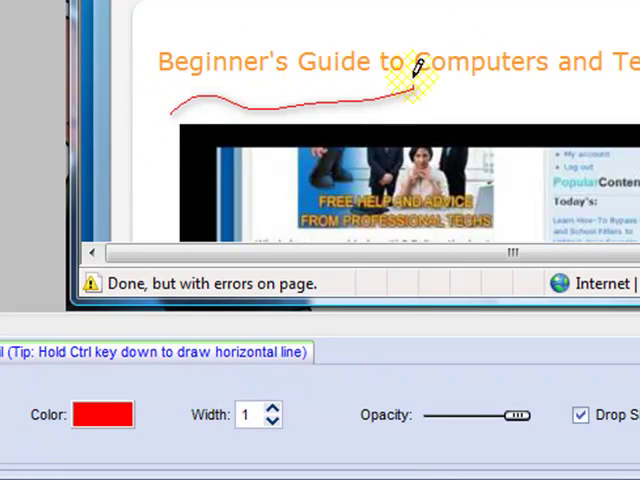
{"action": "left_click", "coordinate": [103, 415]}
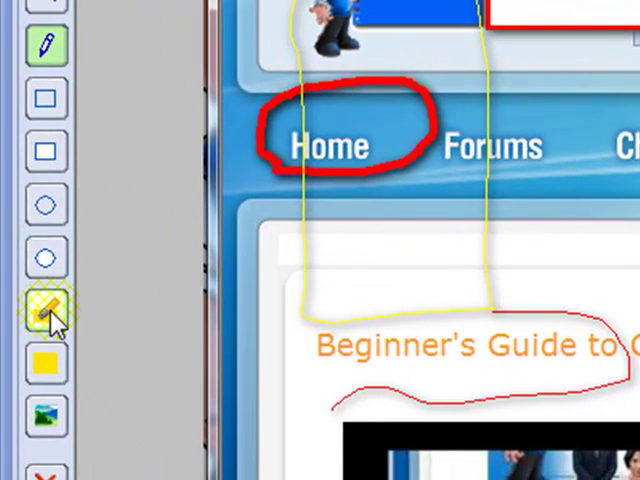
{"action": "mouse_move", "coordinate": [45, 315]}
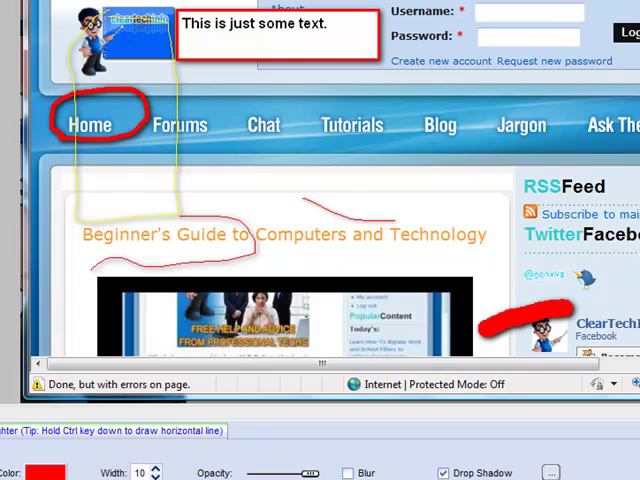
Pick the highlighter tool and scroll down the capture.
{"action": "left_click", "coordinate": [38, 472]}
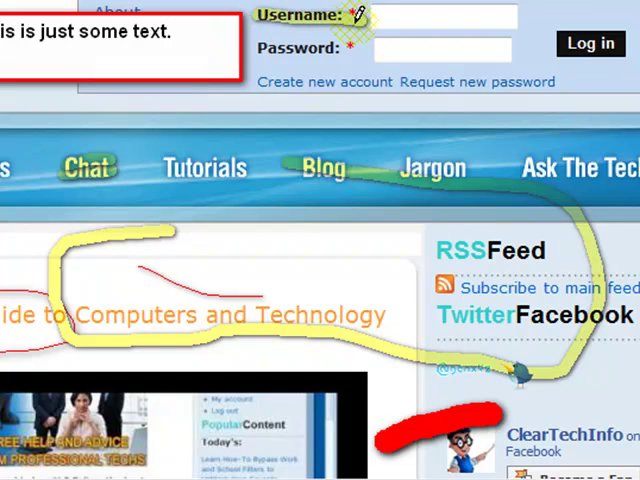
{"action": "scroll", "scroll_direction": "down", "scroll_amount": 3}
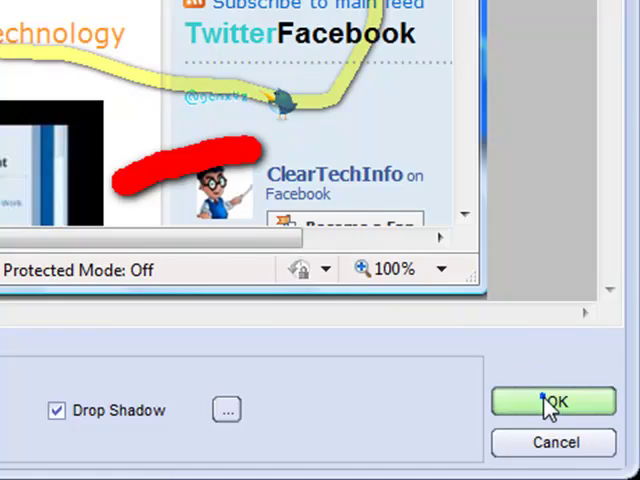
Apply the annotations and save as Test-Screen-Capture PNG, replacing the existing Desktop file.
{"action": "left_click", "coordinate": [550, 401]}
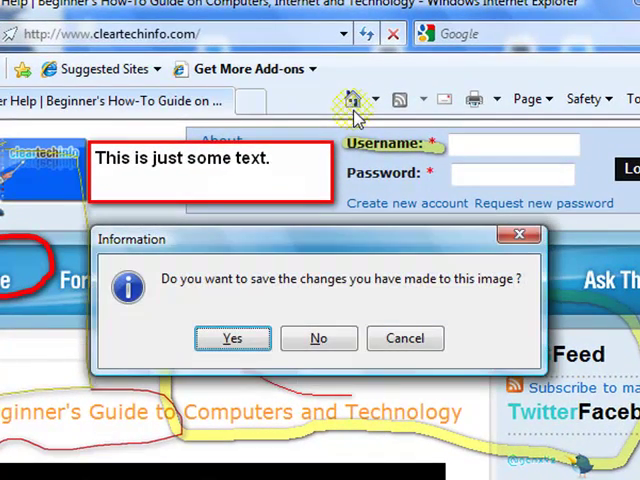
{"action": "mouse_move", "coordinate": [413, 302]}
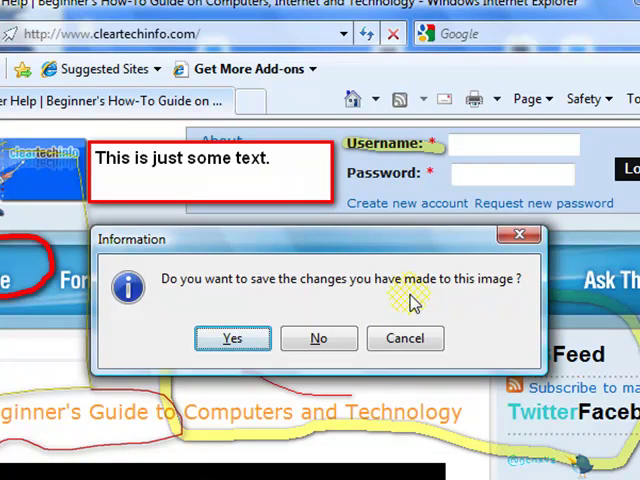
{"action": "left_click", "coordinate": [232, 338]}
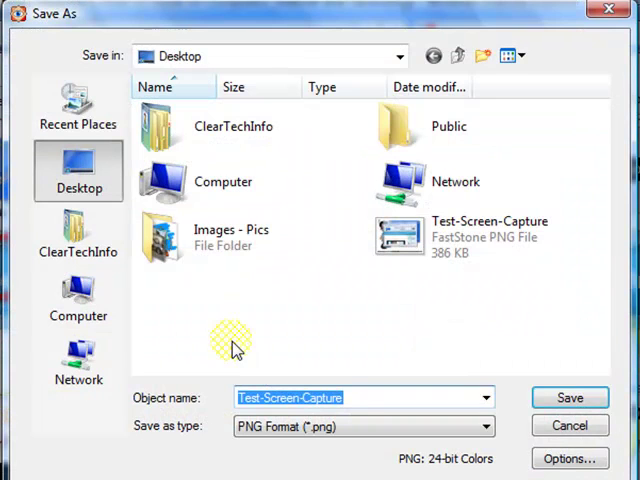
{"action": "left_click", "coordinate": [340, 397]}
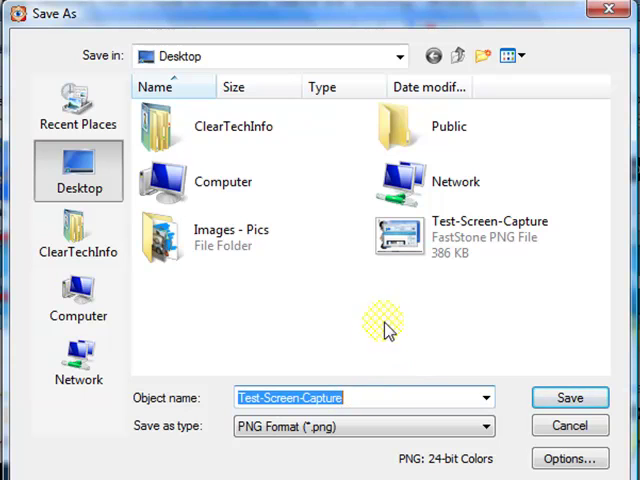
{"action": "mouse_move", "coordinate": [392, 397]}
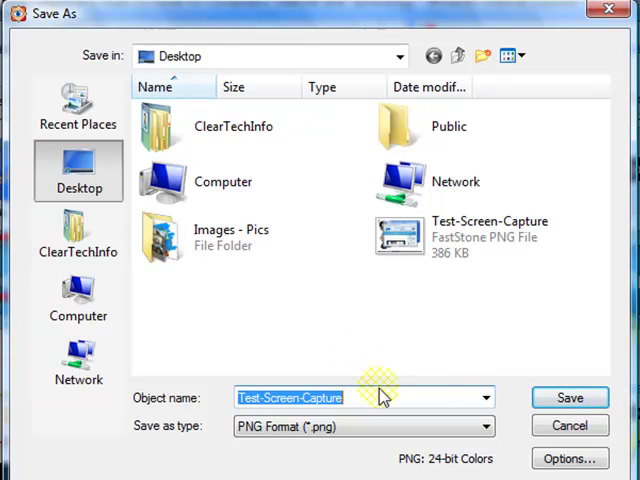
{"action": "mouse_move", "coordinate": [517, 405]}
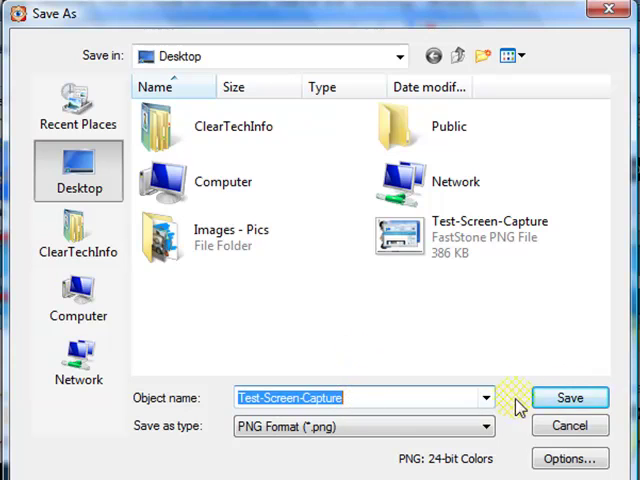
{"action": "left_click", "coordinate": [571, 397]}
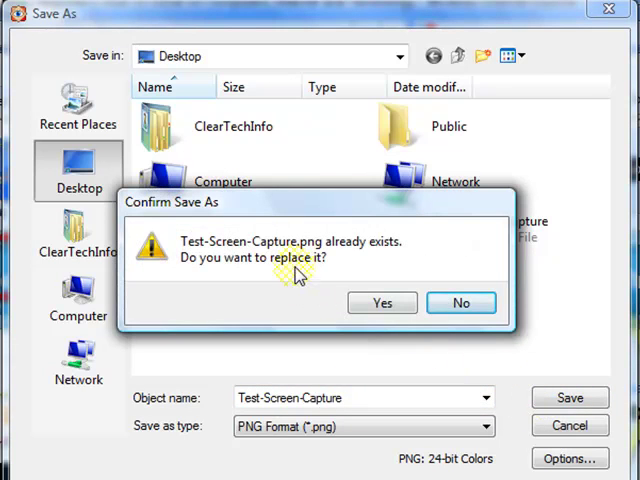
{"action": "left_click", "coordinate": [382, 302]}
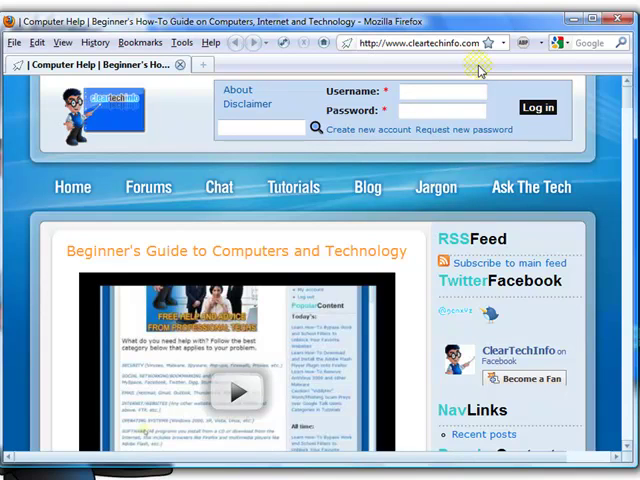
{"action": "mouse_move", "coordinate": [475, 43]}
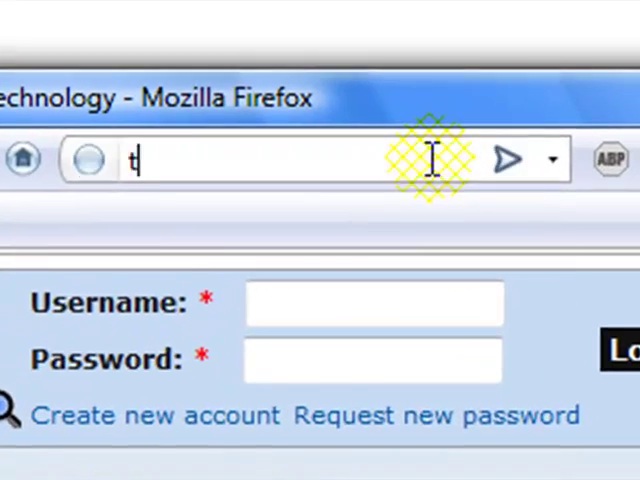
Enter tinypic in a new tab's address bar to load TinyPic's upload page.
{"action": "type", "text": "inypic.com/"}
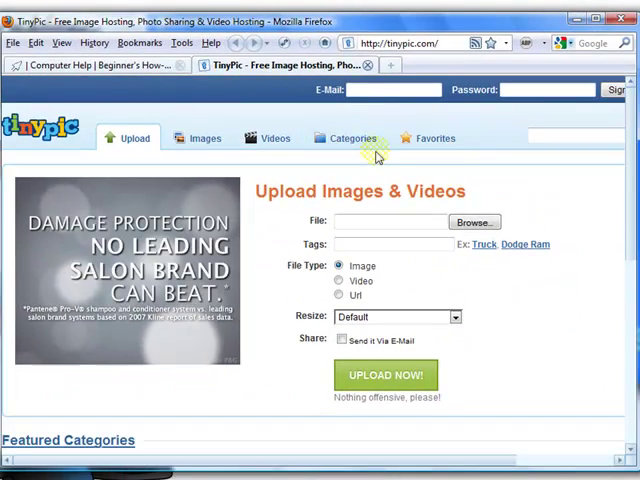
Browse for an upload file and choose Test-Screen-Capture from the Desktop.
{"action": "left_click", "coordinate": [473, 222]}
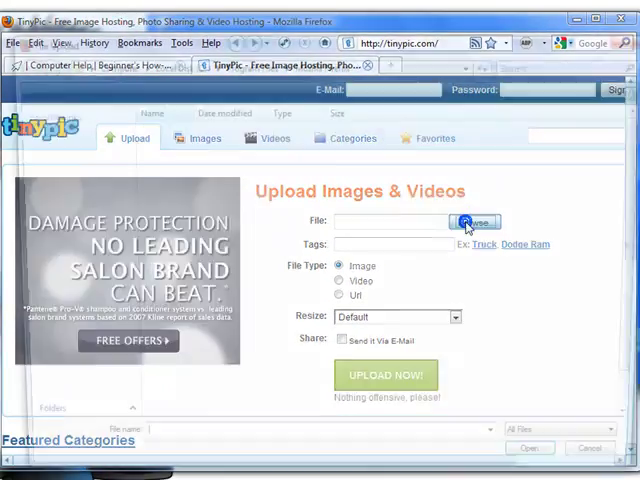
{"action": "left_click", "coordinate": [473, 221]}
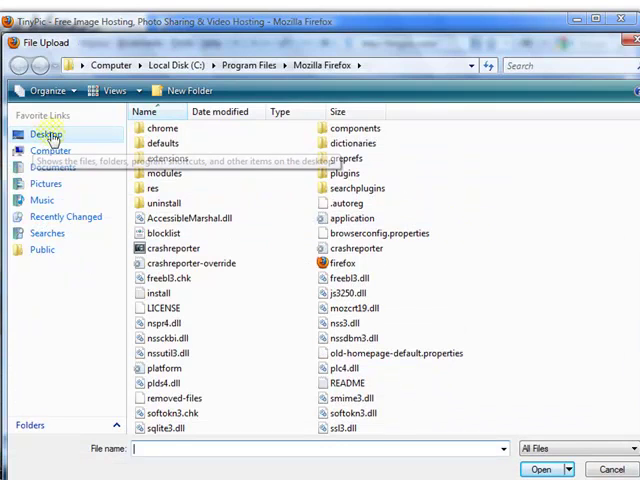
{"action": "left_click", "coordinate": [47, 134]}
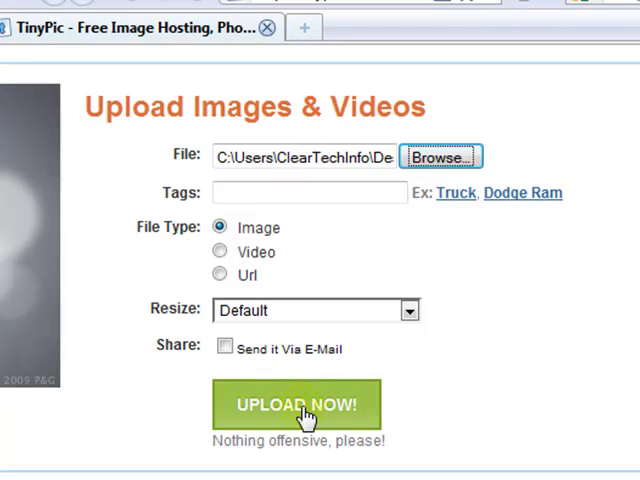
Upload the capture and copy its Direct Link for Layouts code.
{"action": "left_click", "coordinate": [296, 404]}
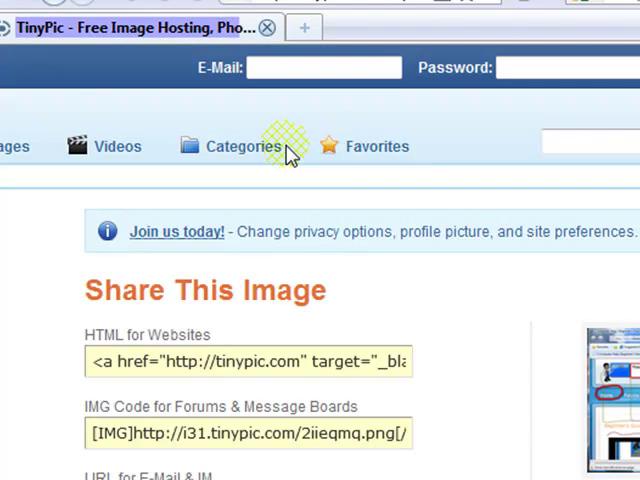
{"action": "scroll", "scroll_direction": "down", "scroll_amount": 3}
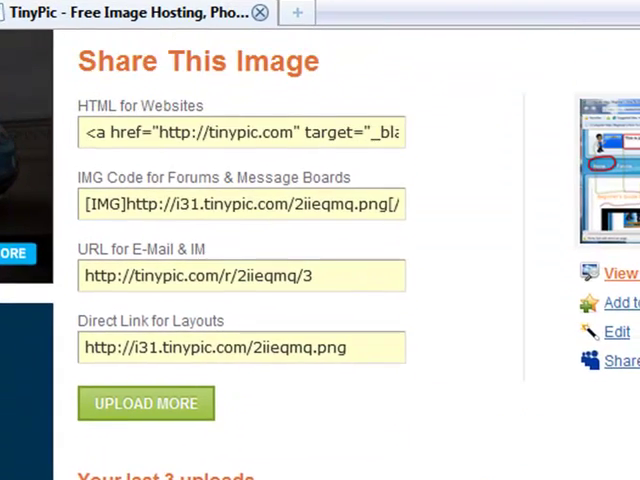
{"action": "scroll", "scroll_direction": "down", "scroll_amount": 3}
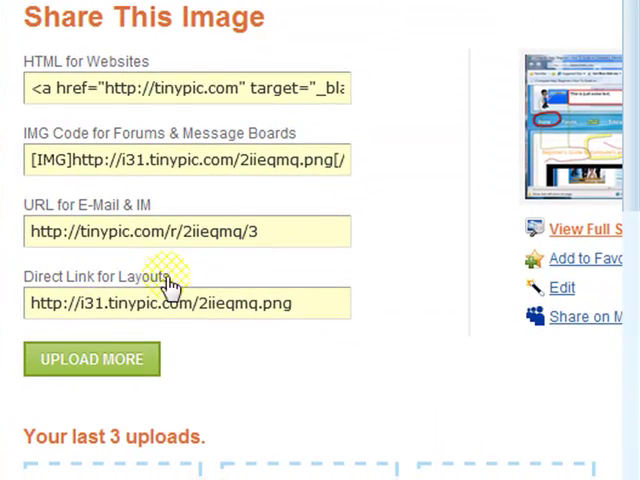
{"action": "mouse_move", "coordinate": [315, 310]}
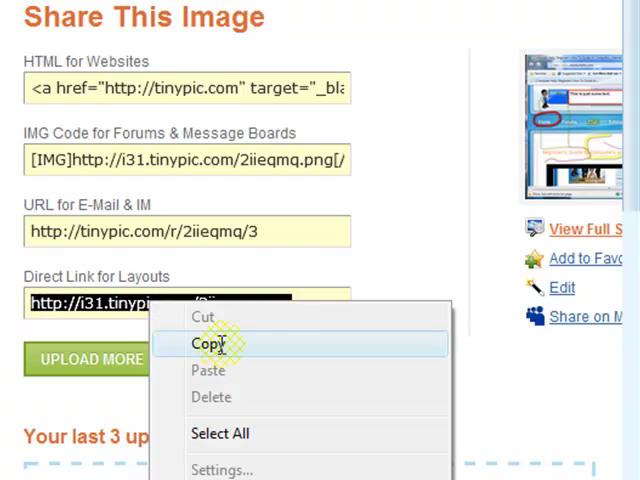
{"action": "left_click", "coordinate": [205, 344]}
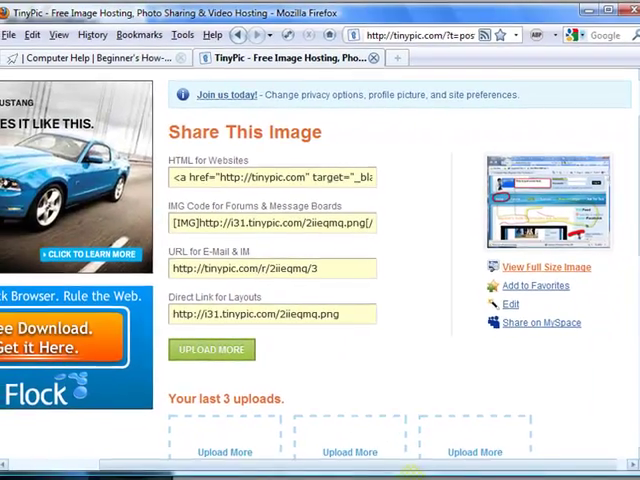
Return to ClearTechInfo and log in as Joey with the password.
{"action": "left_click", "coordinate": [100, 60]}
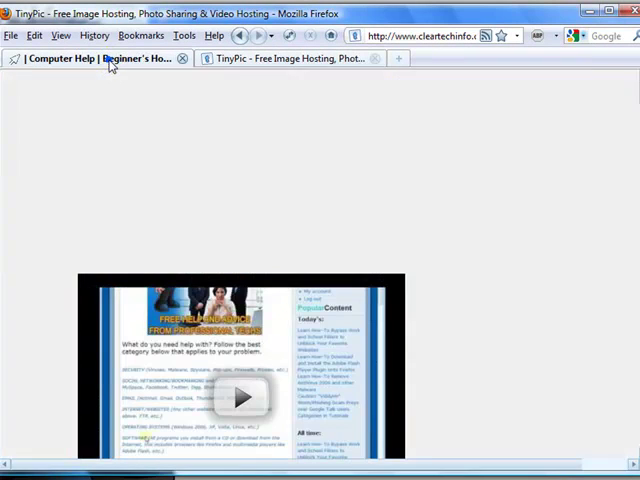
{"action": "left_click", "coordinate": [90, 59]}
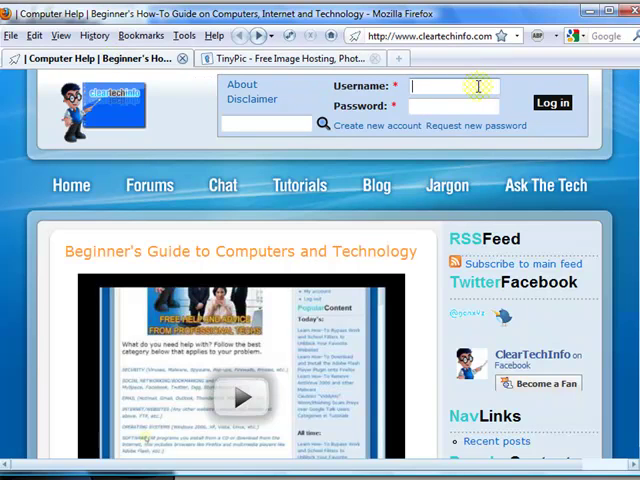
{"action": "type", "text": "Joey"}
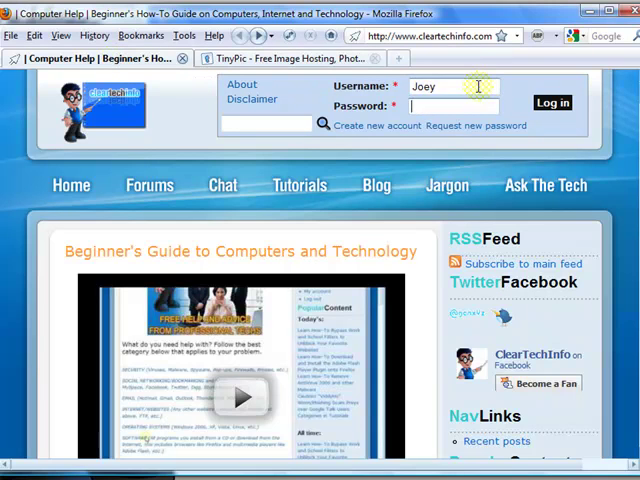
{"action": "type", "text": "password"}
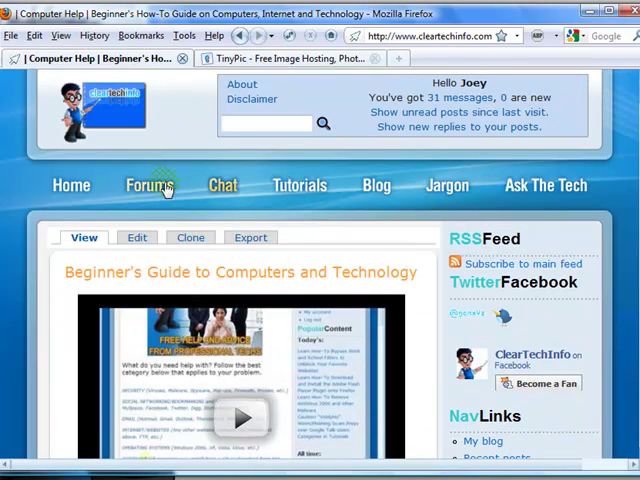
Go to the Forums index and open the Internet / Websites board.
{"action": "left_click", "coordinate": [149, 185]}
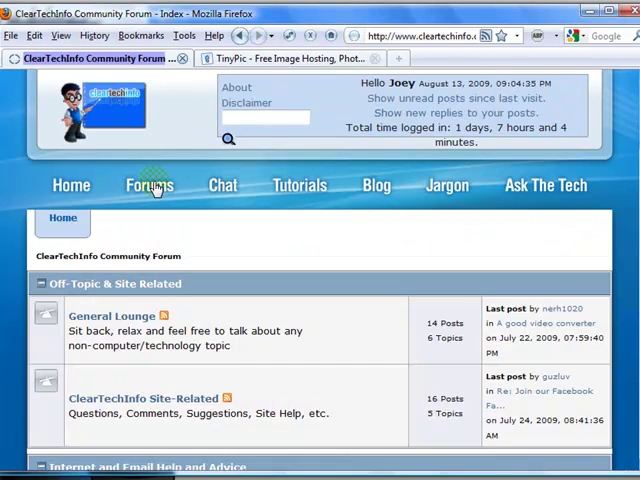
{"action": "left_click", "coordinate": [148, 185]}
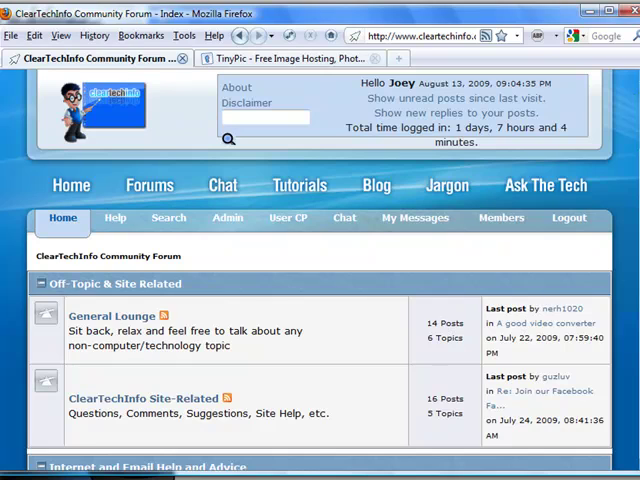
{"action": "scroll", "scroll_direction": "down", "scroll_amount": 3}
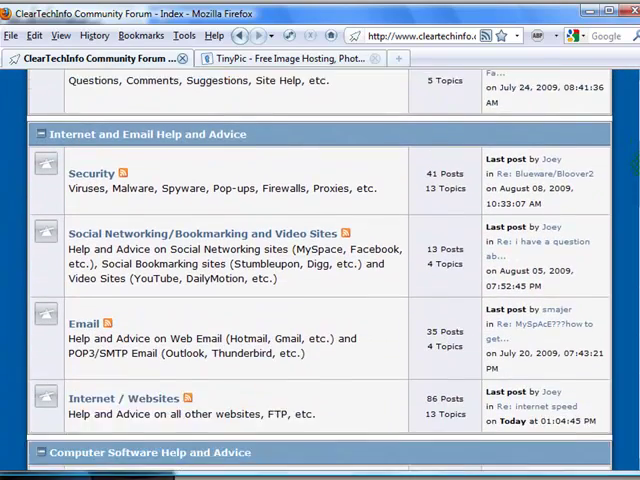
{"action": "scroll", "scroll_direction": "down", "scroll_amount": 3}
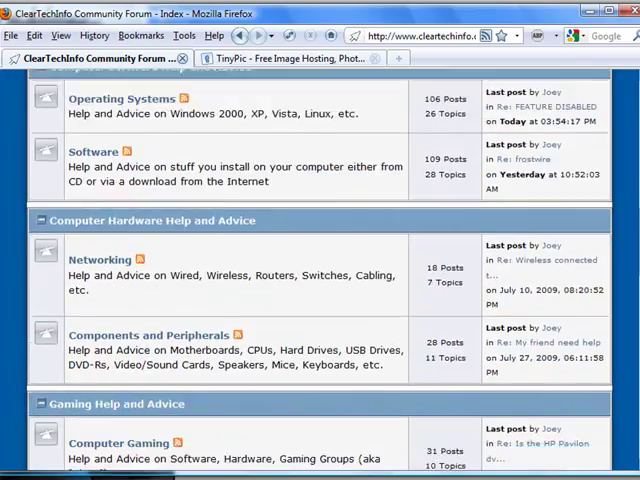
{"action": "scroll", "scroll_direction": "down", "scroll_amount": 3}
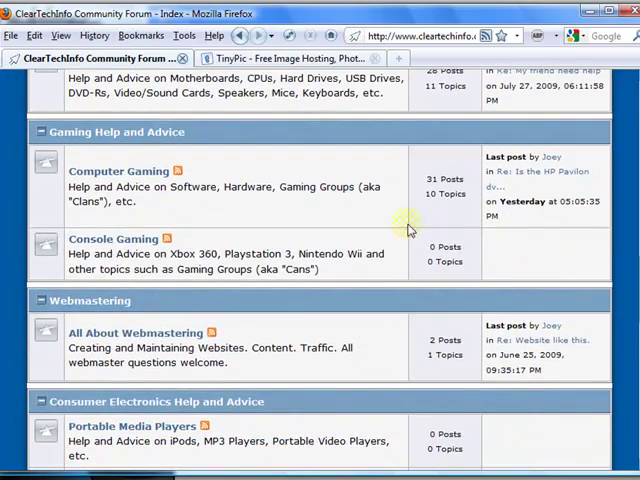
{"action": "scroll", "scroll_direction": "down", "scroll_amount": 3}
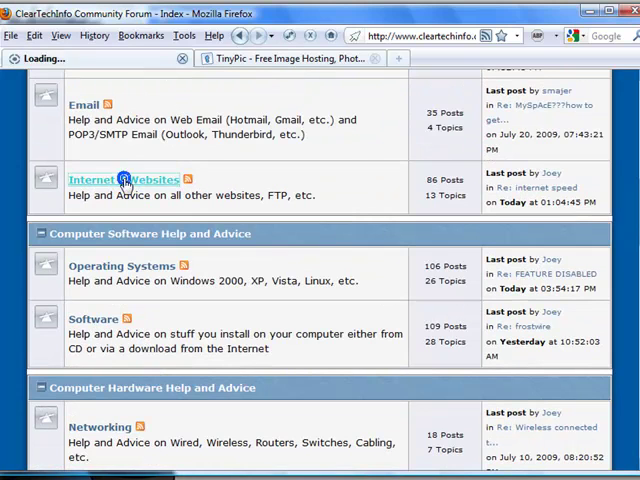
{"action": "left_click", "coordinate": [124, 179]}
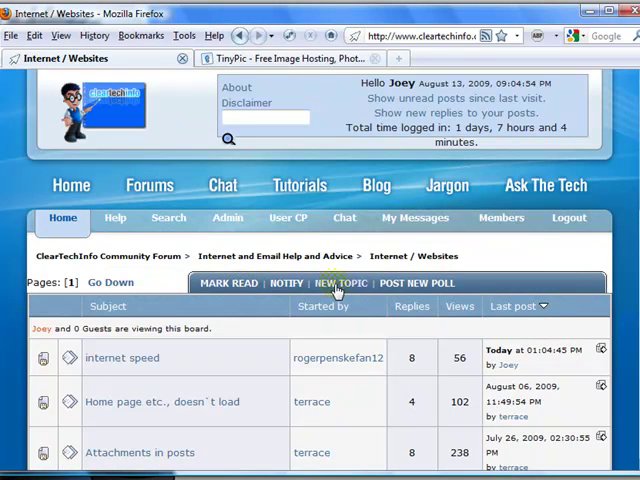
Start a new topic titled 'Need help on this site. Giving me problems', tagged cleartechinfo.
{"action": "left_click", "coordinate": [341, 283]}
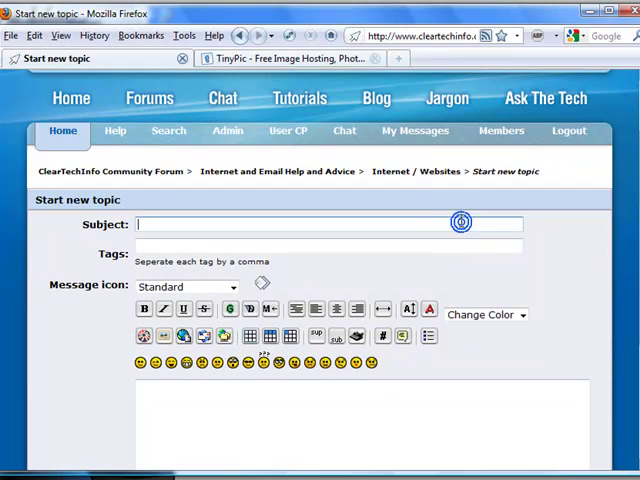
{"action": "type", "text": "Need help on this site. Givin"}
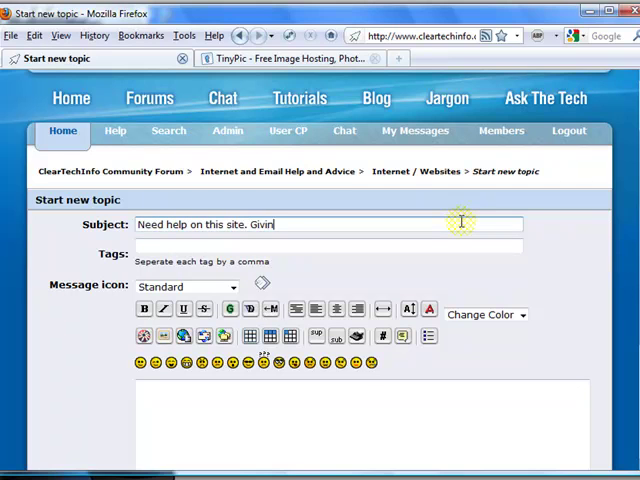
{"action": "type", "text": "g me problems"}
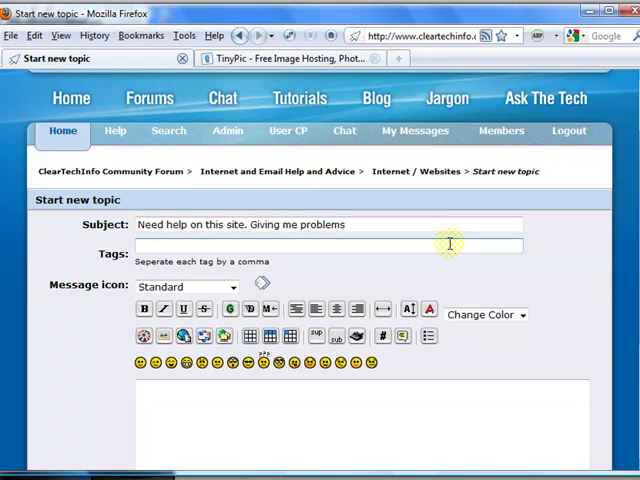
{"action": "type", "text": "clearted"}
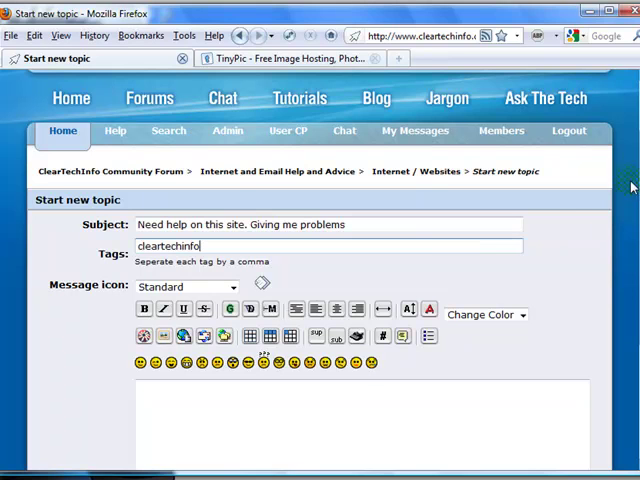
{"action": "scroll", "scroll_direction": "down", "scroll_amount": 3}
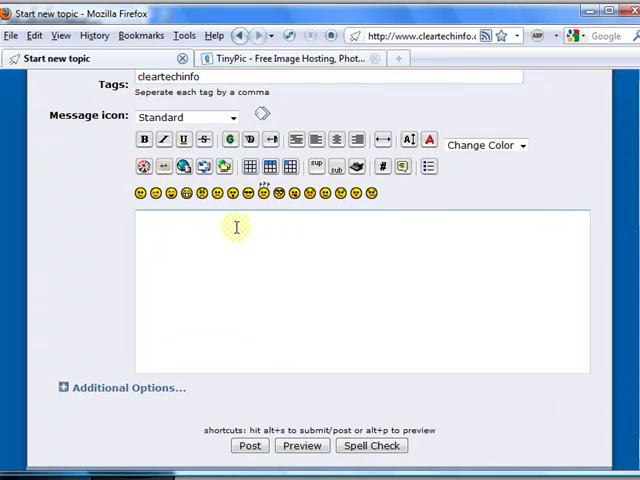
Paste the TinyPic image URL inside an image tag in the message and submit.
{"action": "left_click", "coordinate": [290, 58]}
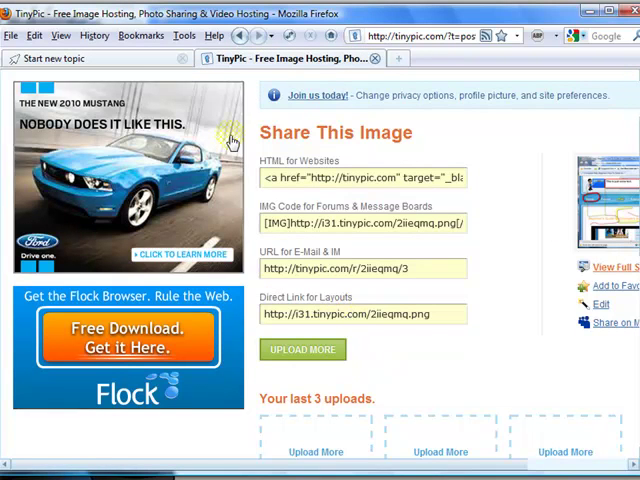
{"action": "left_click", "coordinate": [80, 59]}
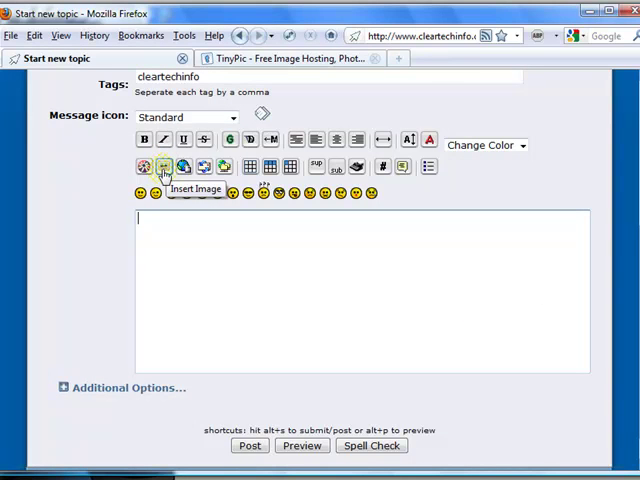
{"action": "left_click", "coordinate": [161, 167]}
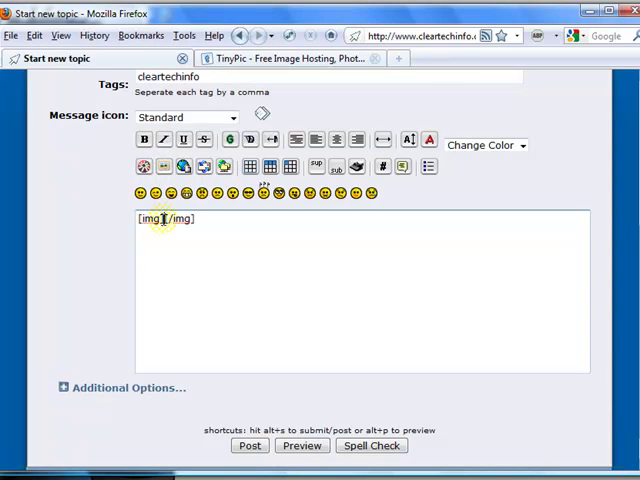
{"action": "right_click", "coordinate": [163, 218]}
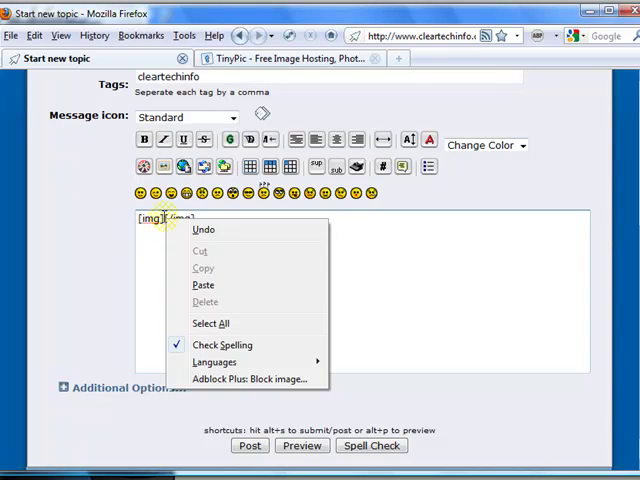
{"action": "left_click", "coordinate": [202, 285]}
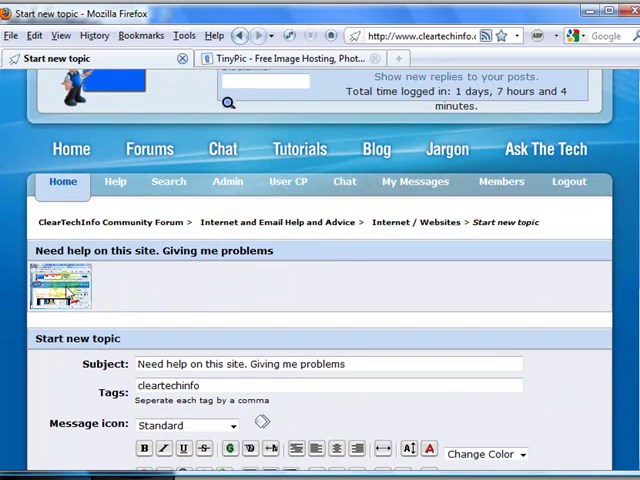
{"action": "scroll", "scroll_direction": "down", "scroll_amount": 3}
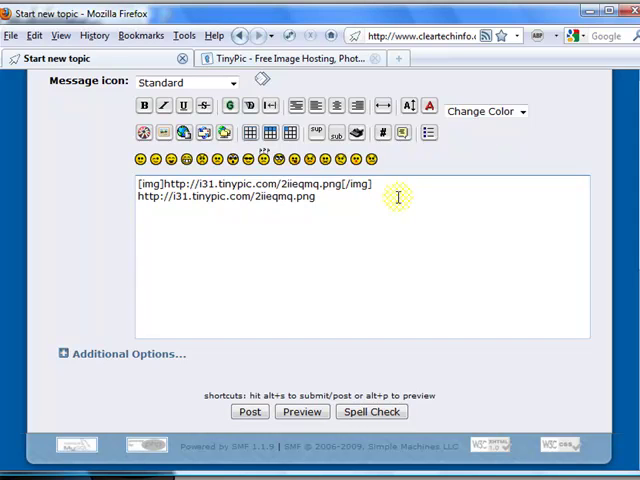
{"action": "left_click", "coordinate": [249, 411]}
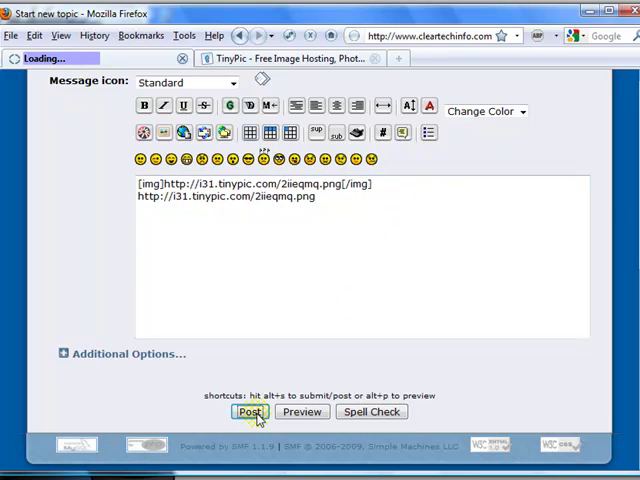
Post the topic, open it, view the TinyPic image full size, then return.
{"action": "left_click", "coordinate": [251, 412]}
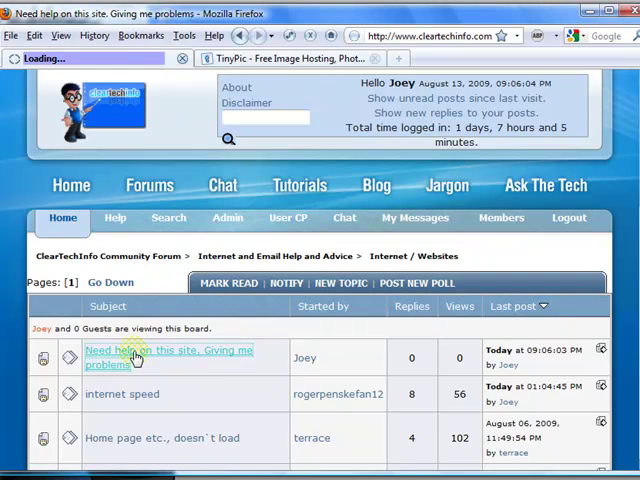
{"action": "left_click", "coordinate": [168, 357]}
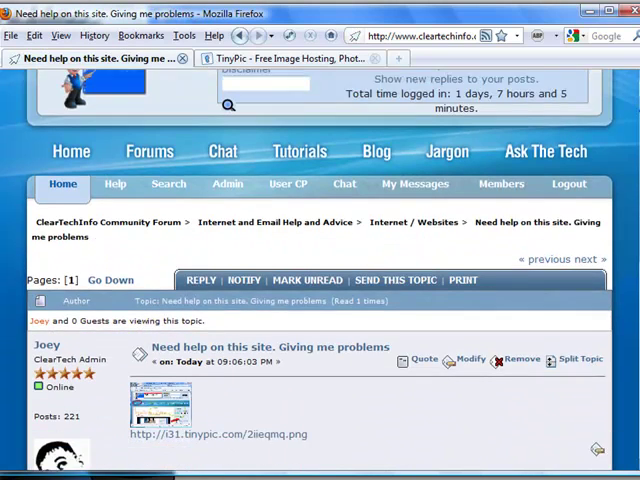
{"action": "scroll", "scroll_direction": "down", "scroll_amount": 3}
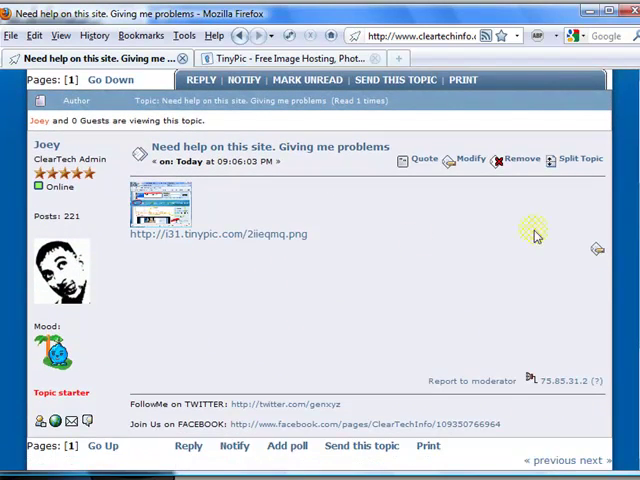
{"action": "mouse_move", "coordinate": [168, 207]}
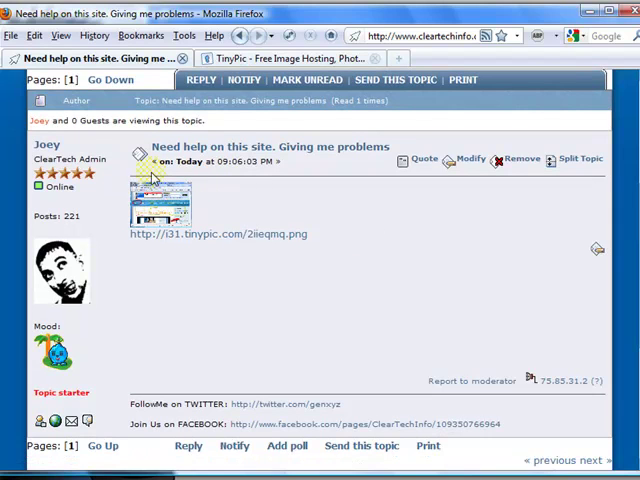
{"action": "mouse_move", "coordinate": [185, 245]}
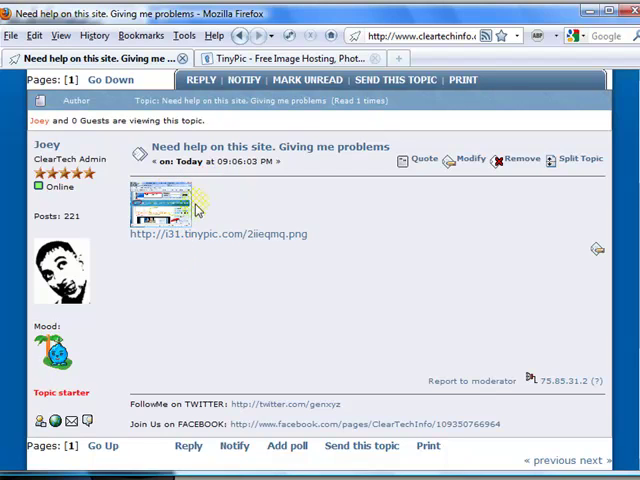
{"action": "mouse_move", "coordinate": [217, 248]}
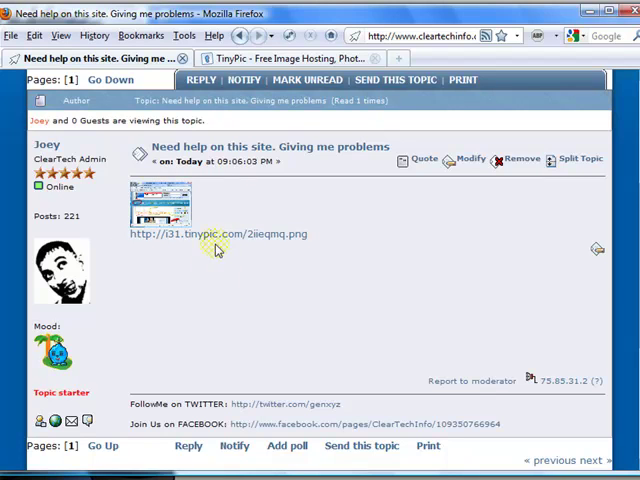
{"action": "left_click", "coordinate": [218, 233]}
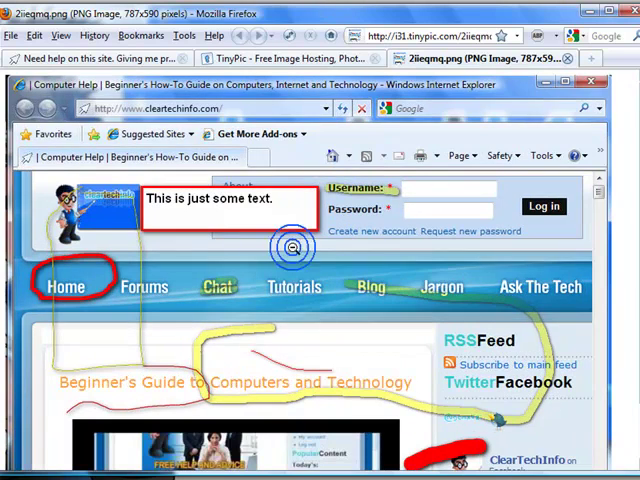
{"action": "left_click", "coordinate": [110, 57]}
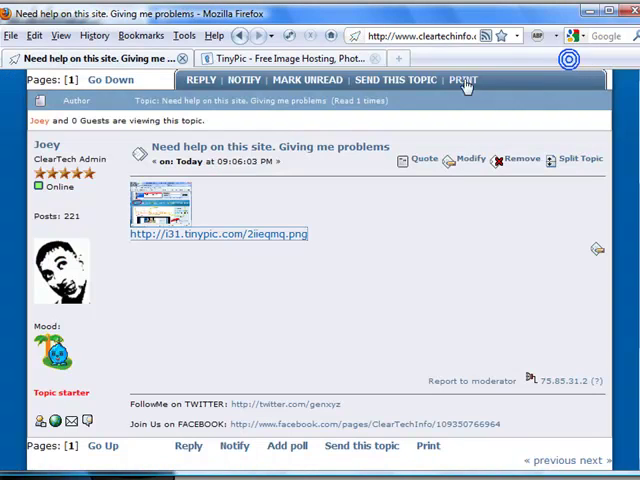